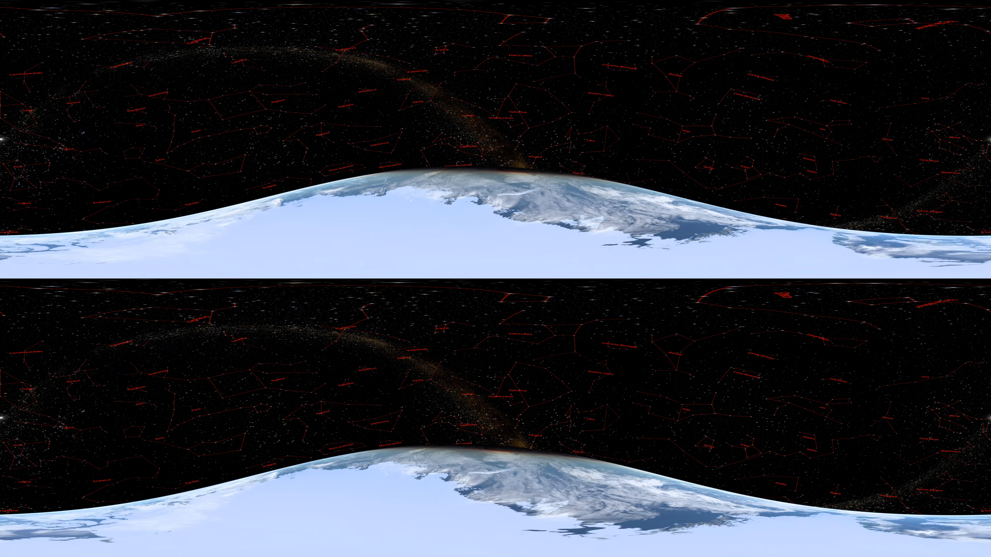
scroll(down, 3)
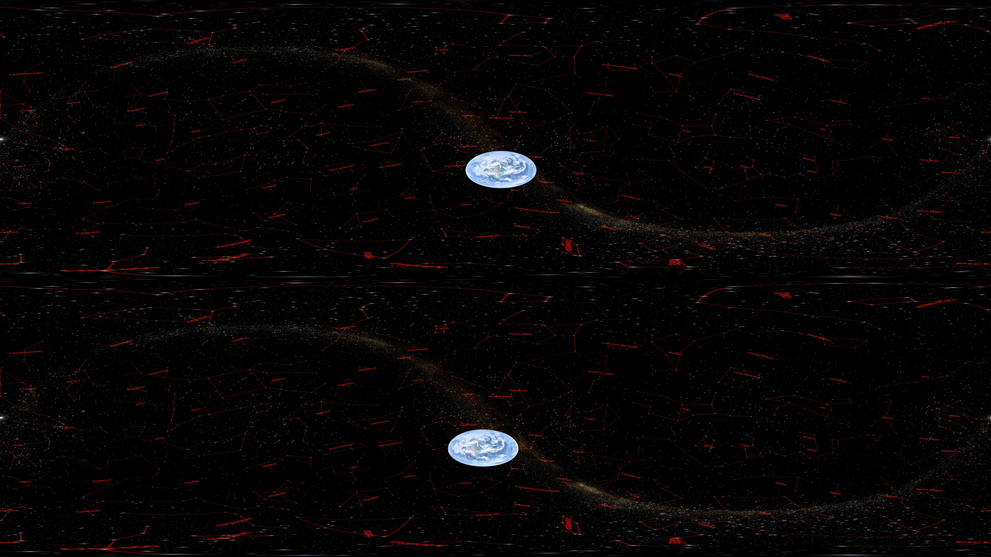